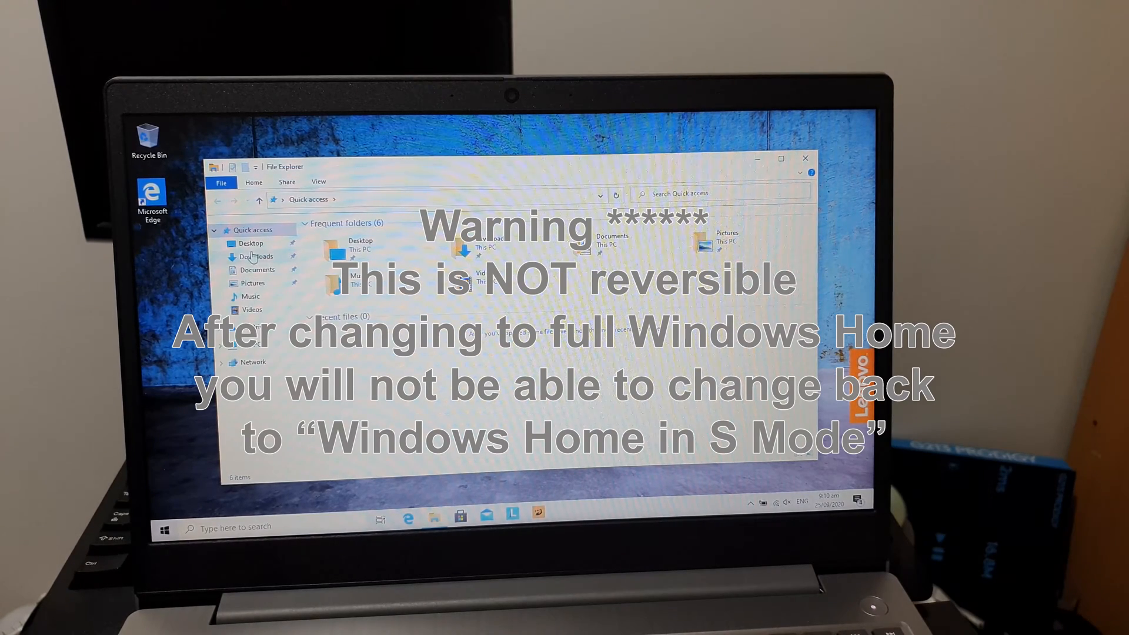
Try running TeamViewerQS from Downloads, dismiss the S mode unverified-app warning and close Explorer
click(256, 256)
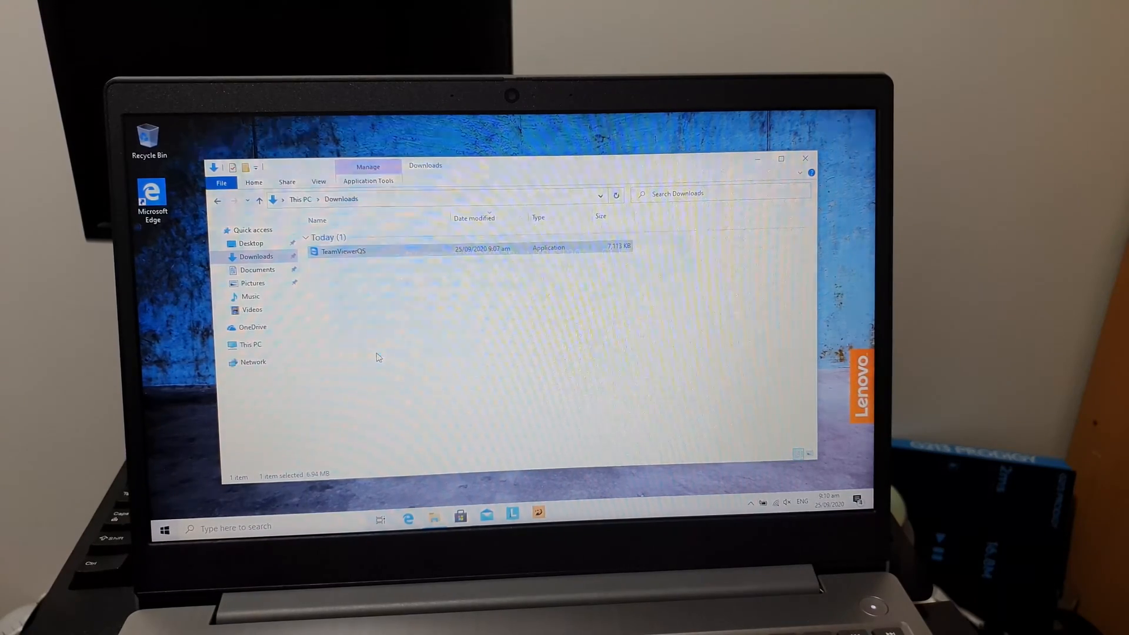
double_click(344, 251)
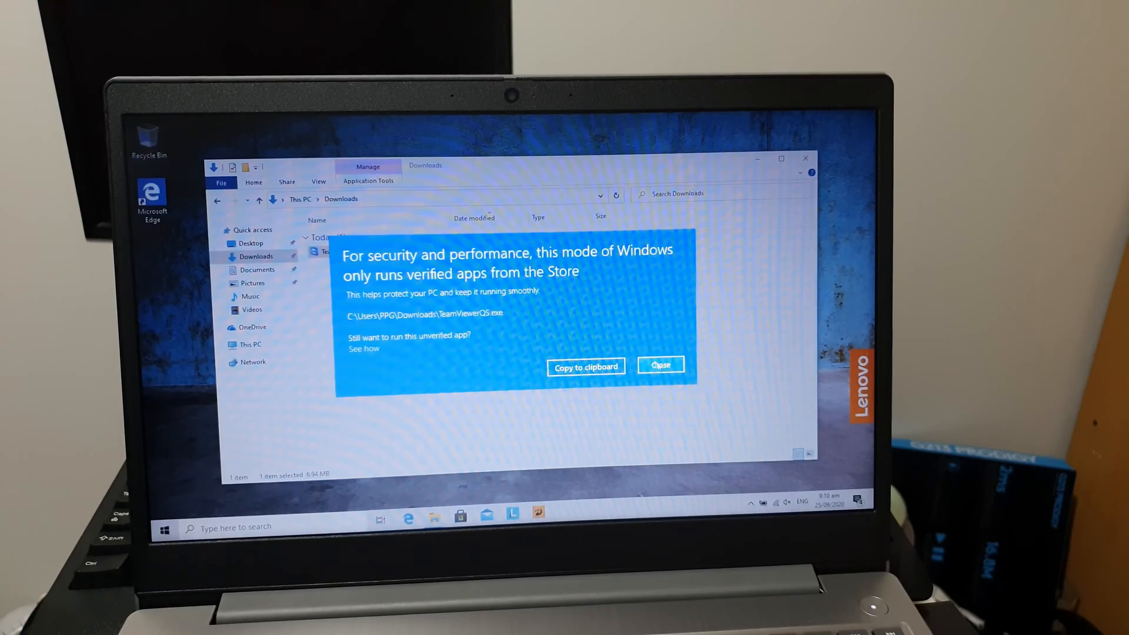
click(659, 366)
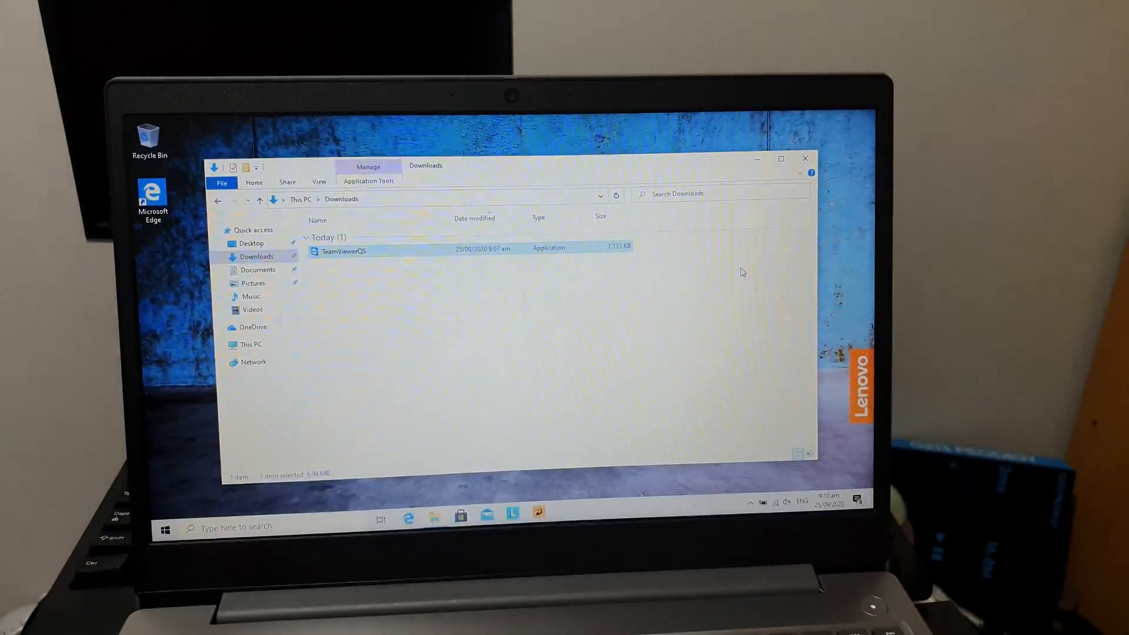
click(805, 158)
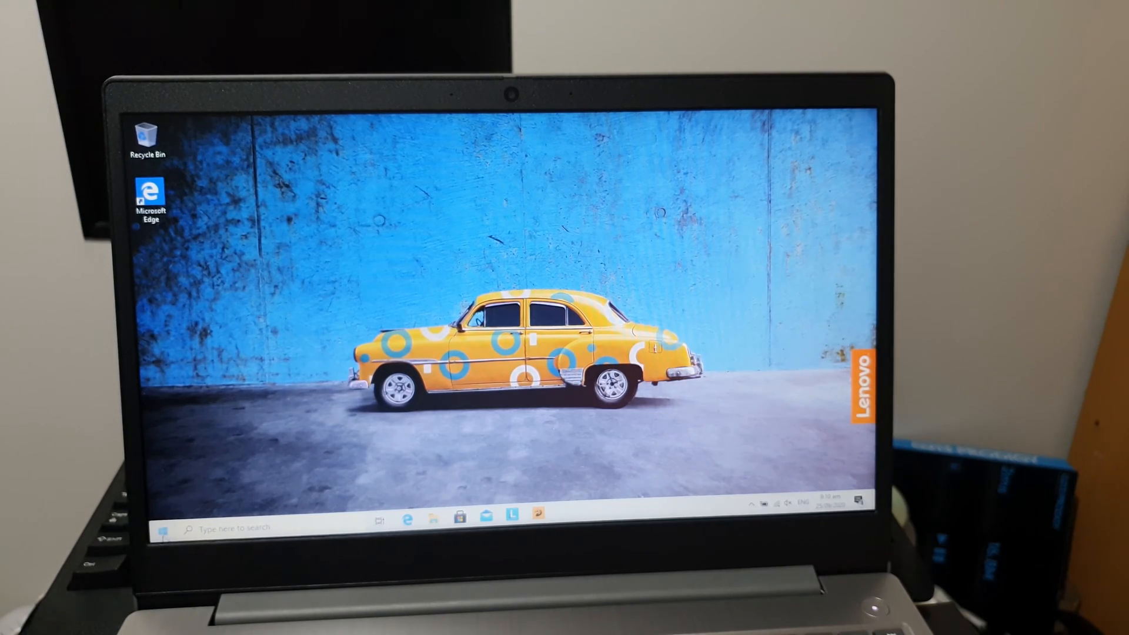
From Start, reach Settings > Update & Security, check for updates and show the Activation page
click(164, 527)
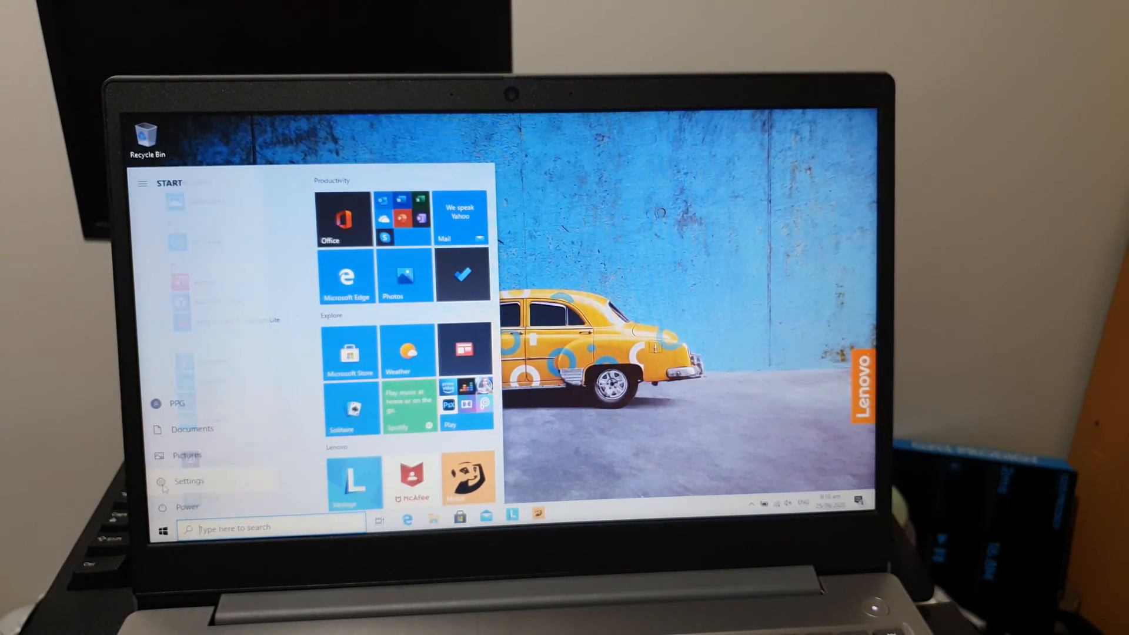
click(189, 481)
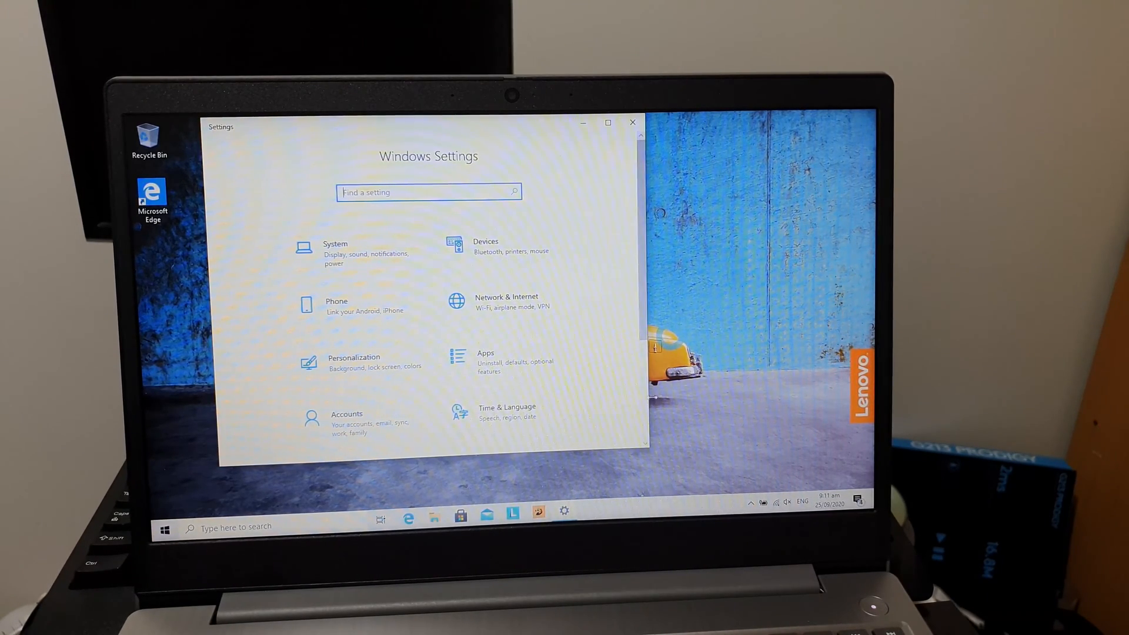
scroll(down, 3)
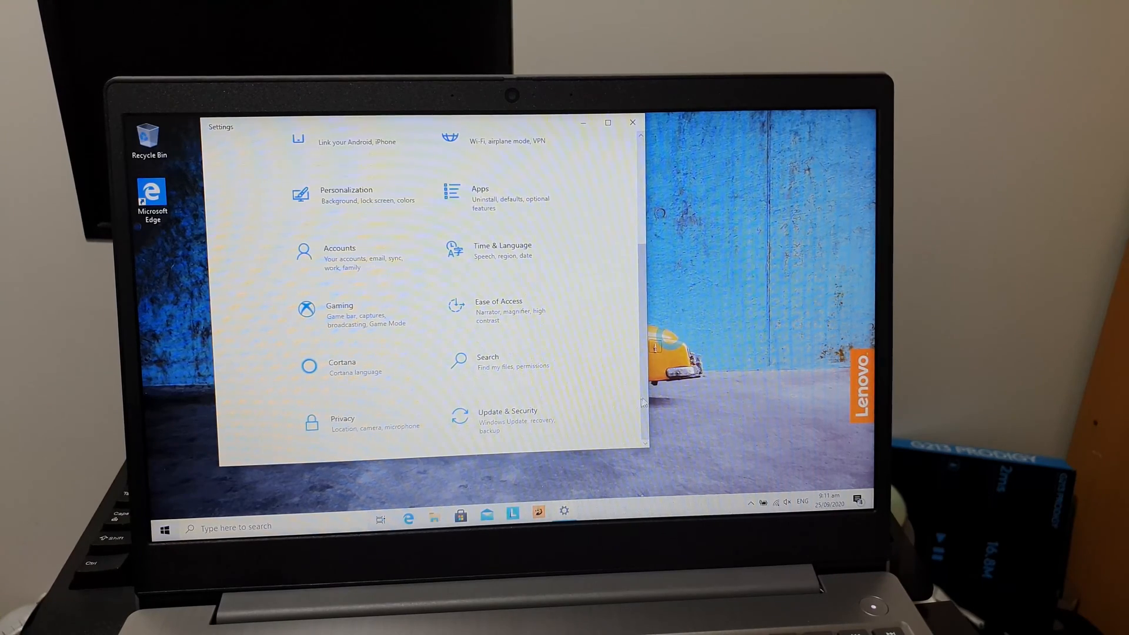
click(508, 420)
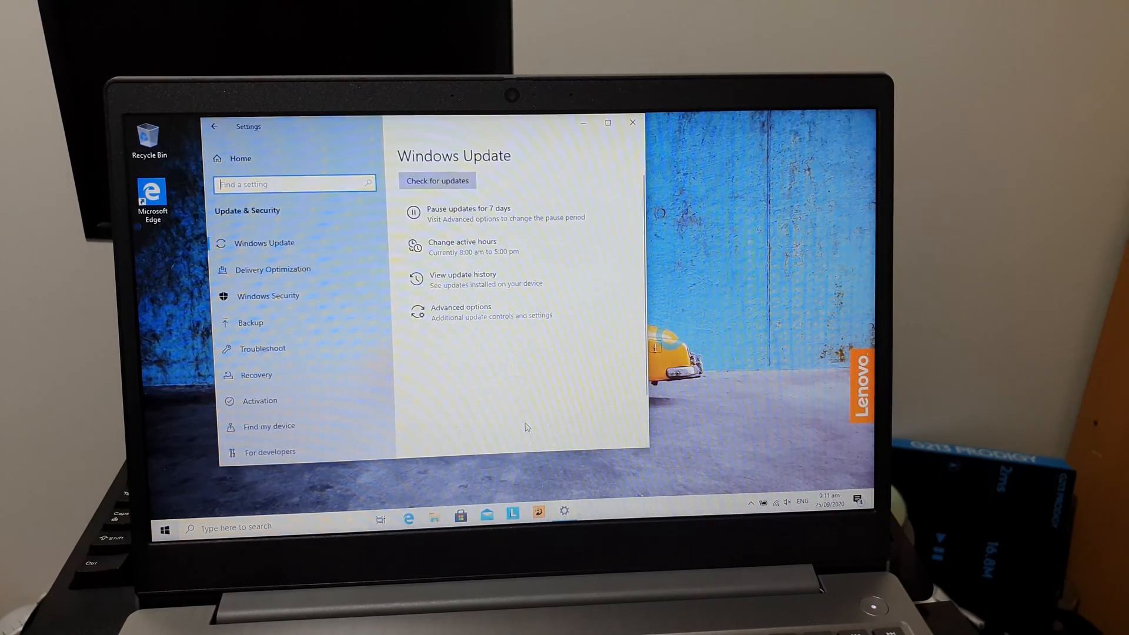
click(437, 181)
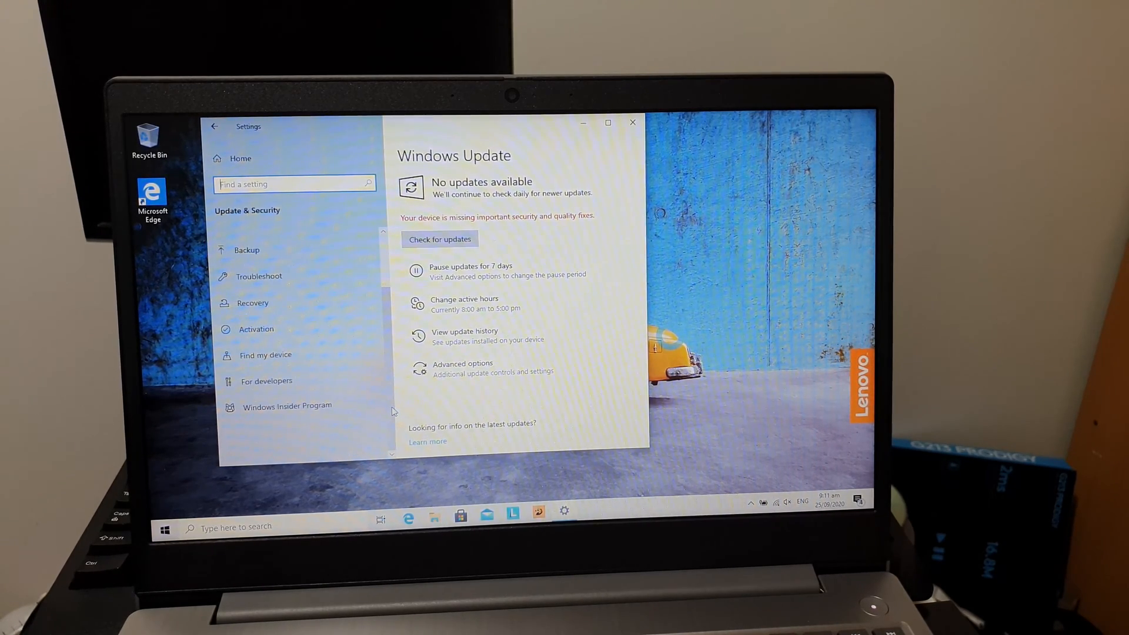
click(256, 329)
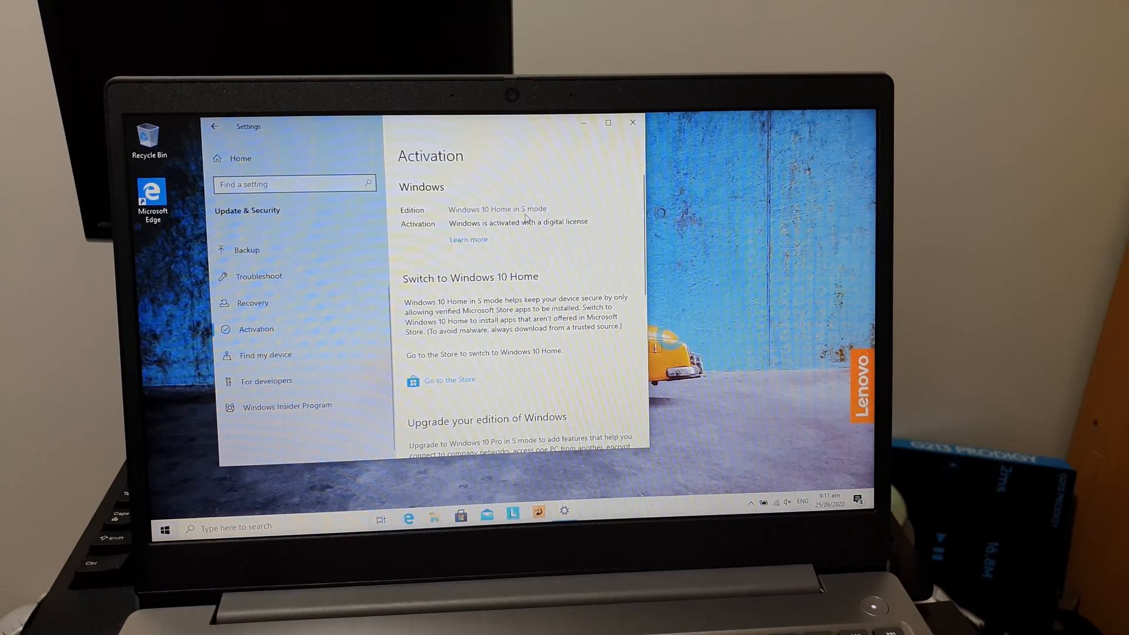
mouse_move(504, 301)
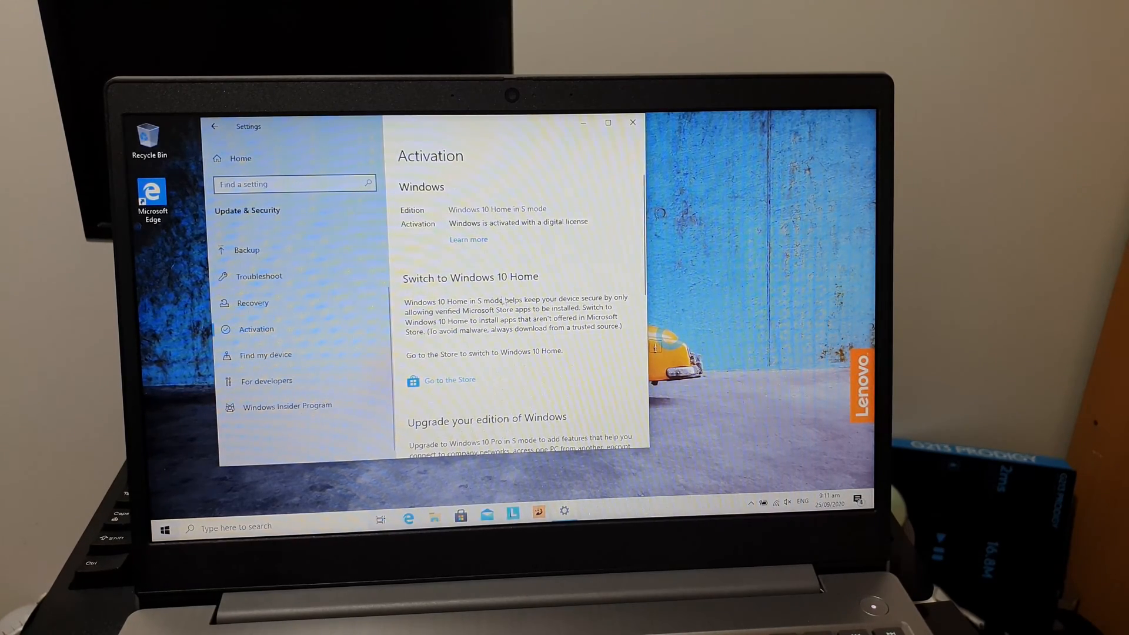
Go to the Store from Activation and get the free Switch out of S mode offer
click(450, 380)
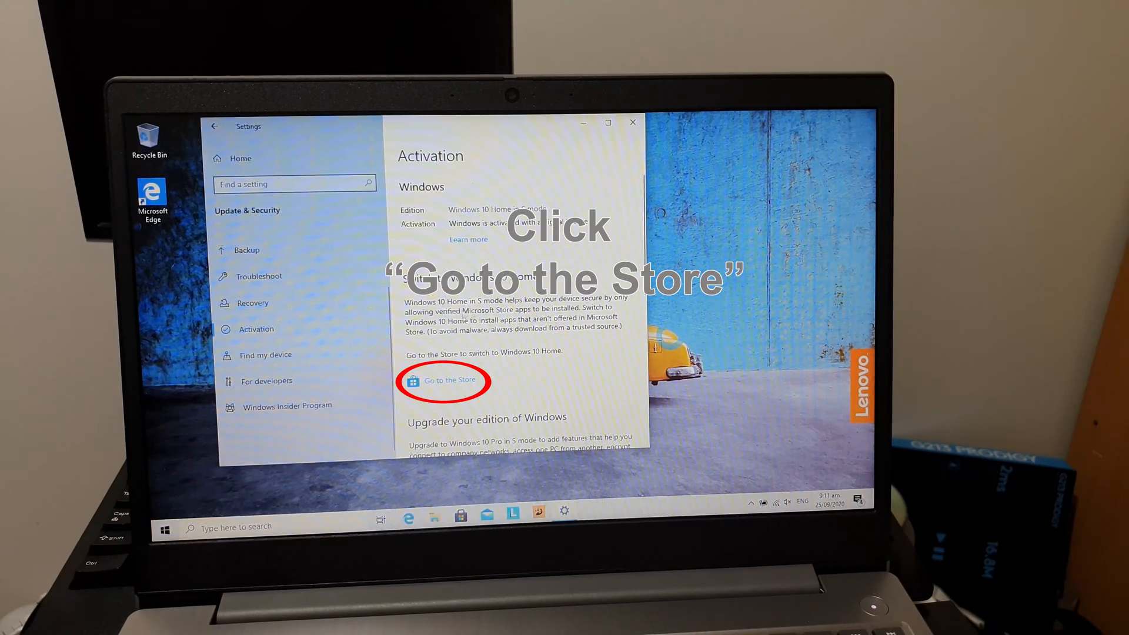
mouse_move(452, 382)
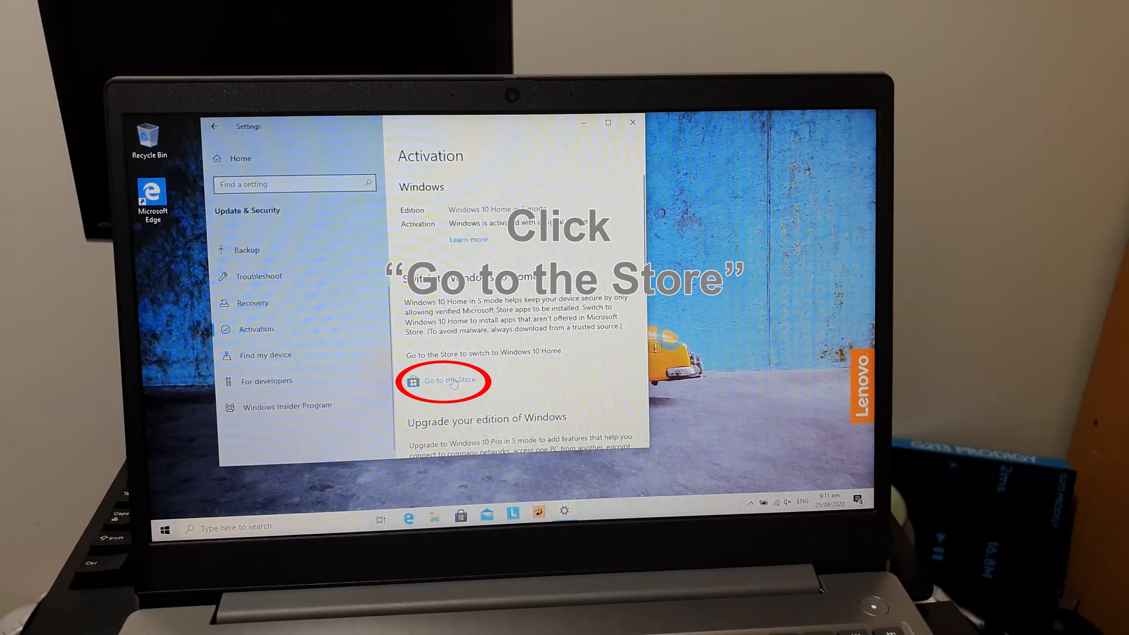
click(445, 381)
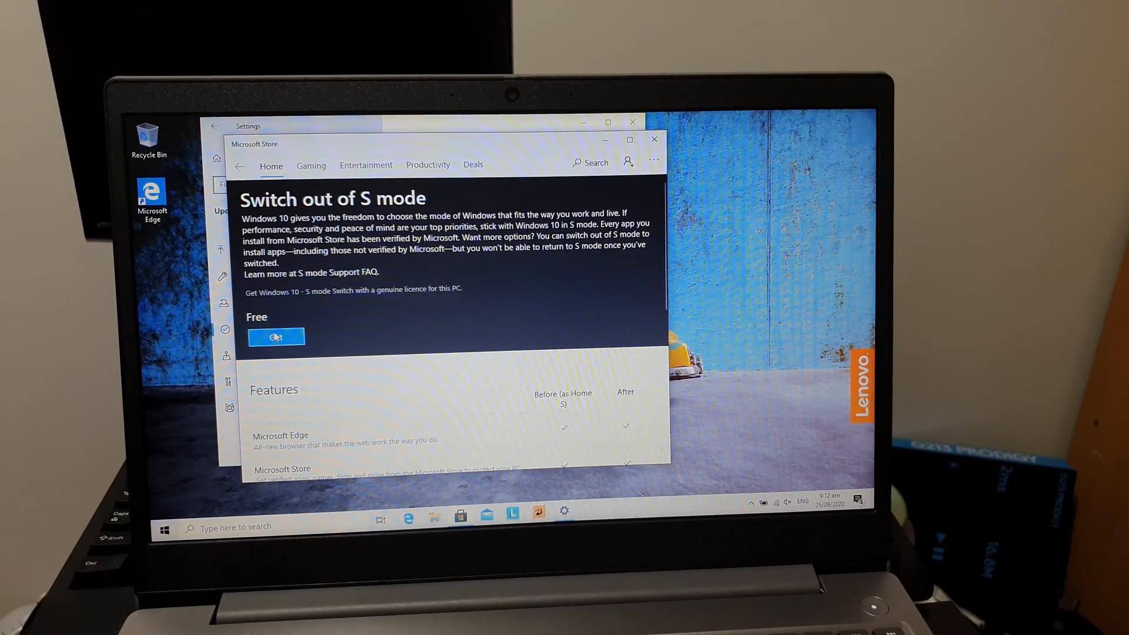
click(276, 337)
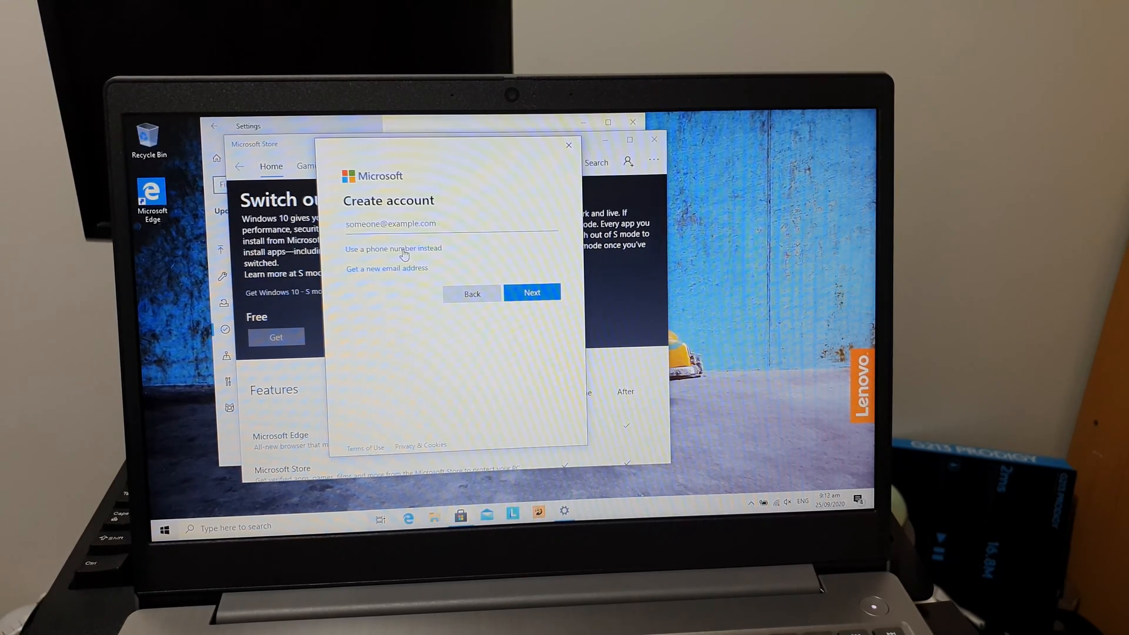
Create a new outlook.com address, set its password and decline Microsoft promotional emails
click(386, 268)
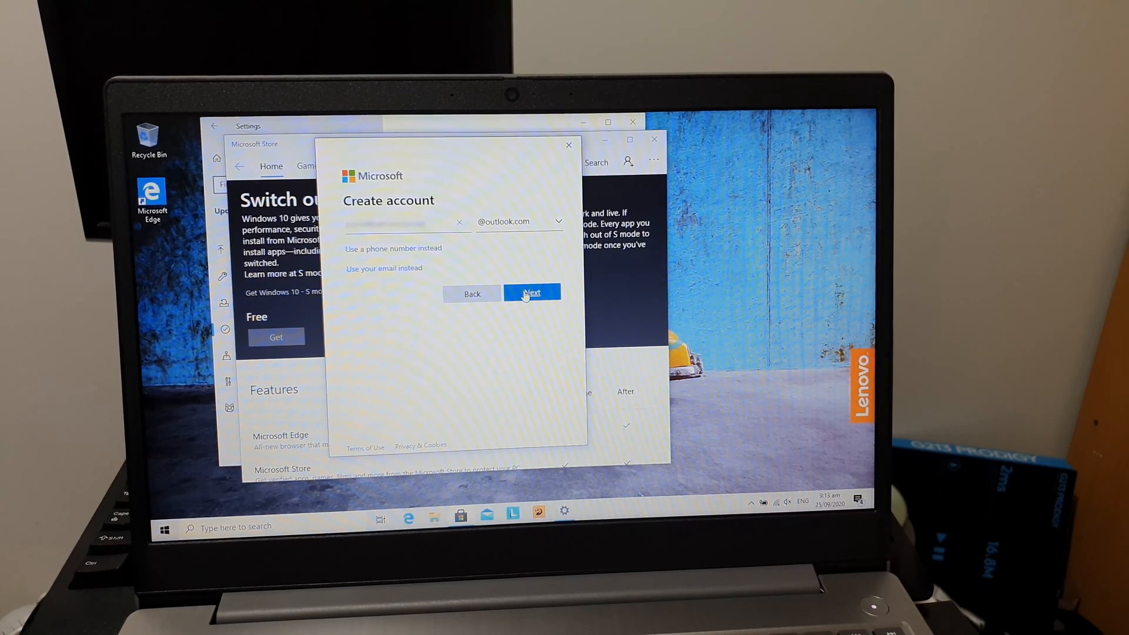
click(532, 293)
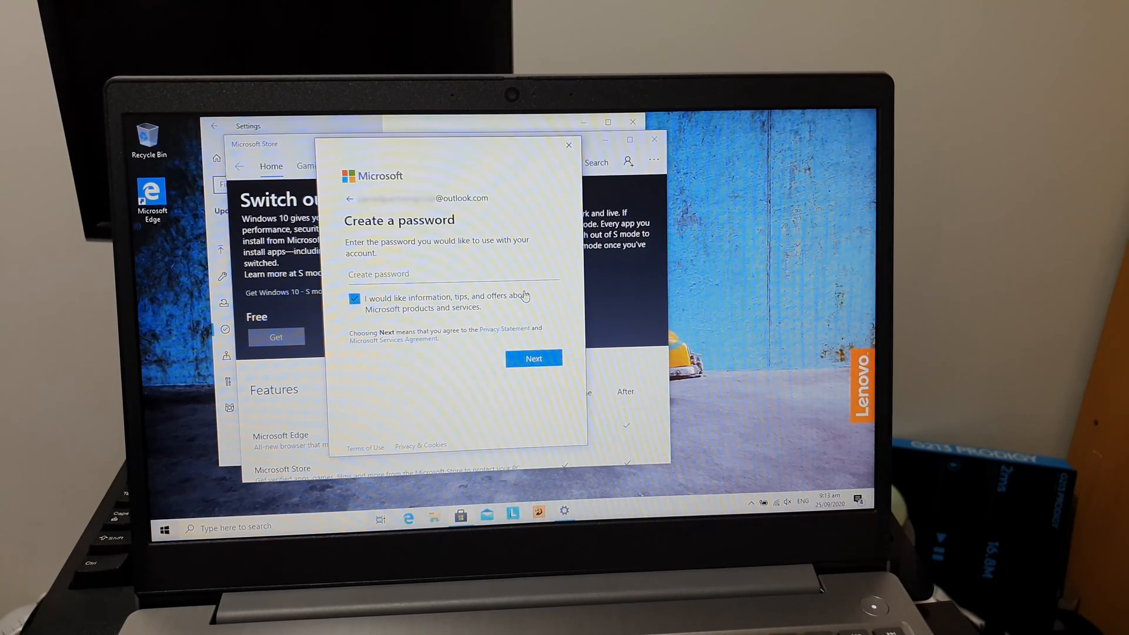
text(••)
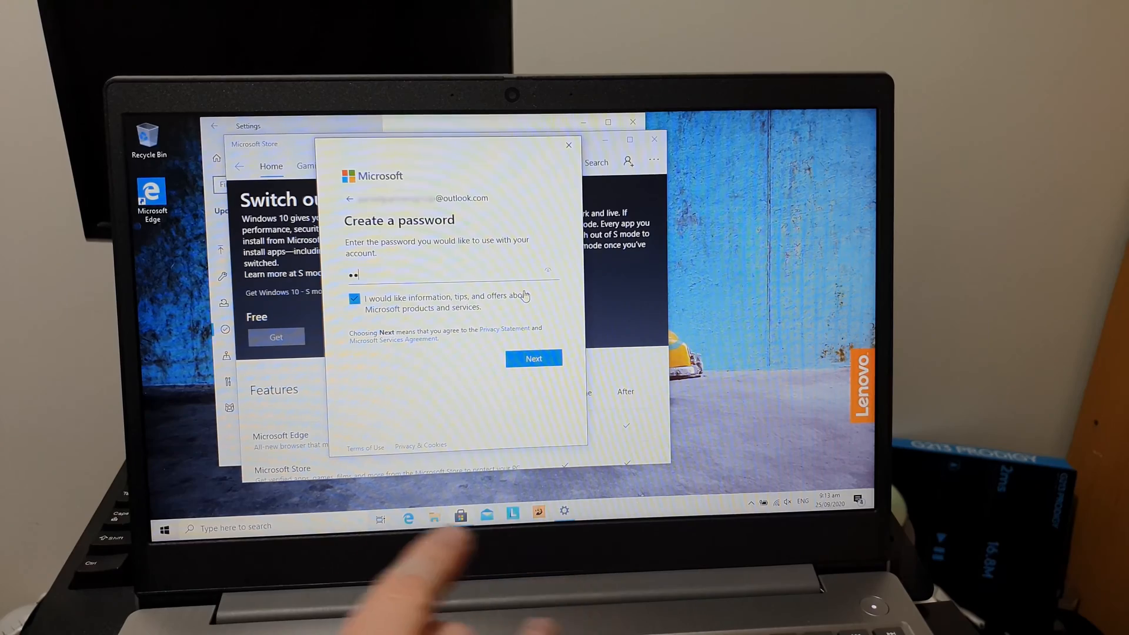
text(password)
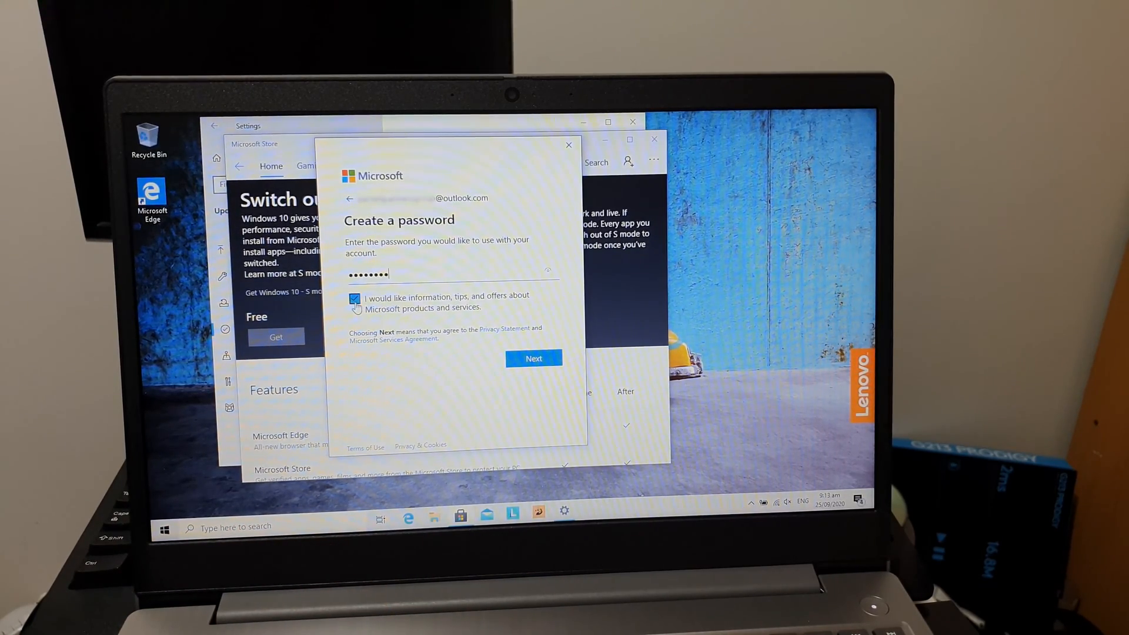
click(354, 299)
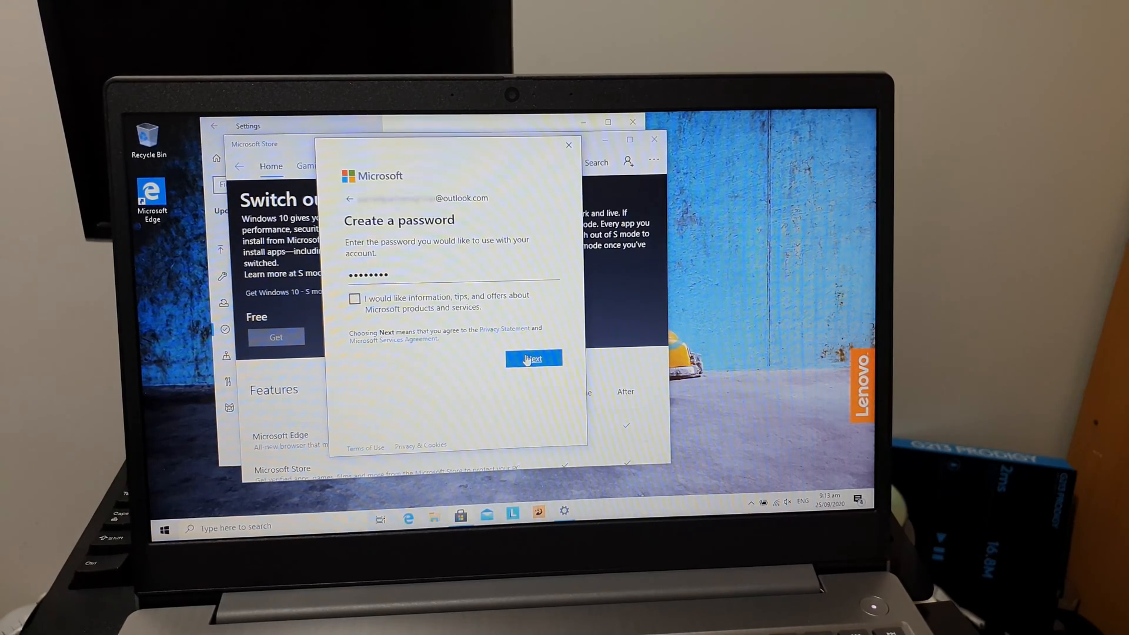
click(533, 359)
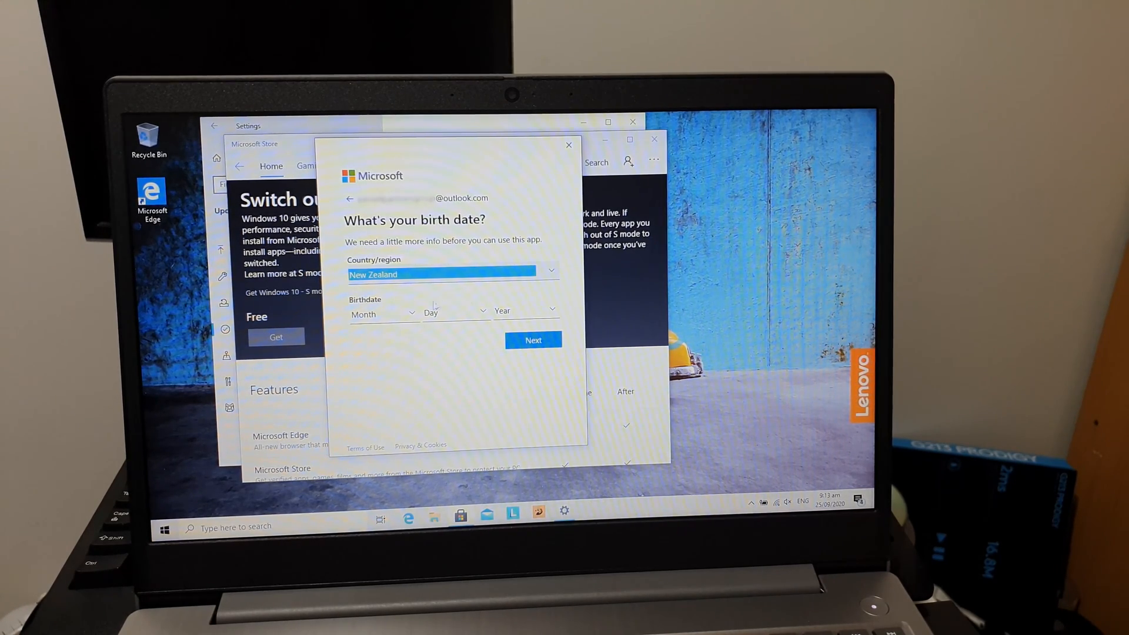
Enter birth date January 1, 2020 in the signup and continue
click(382, 312)
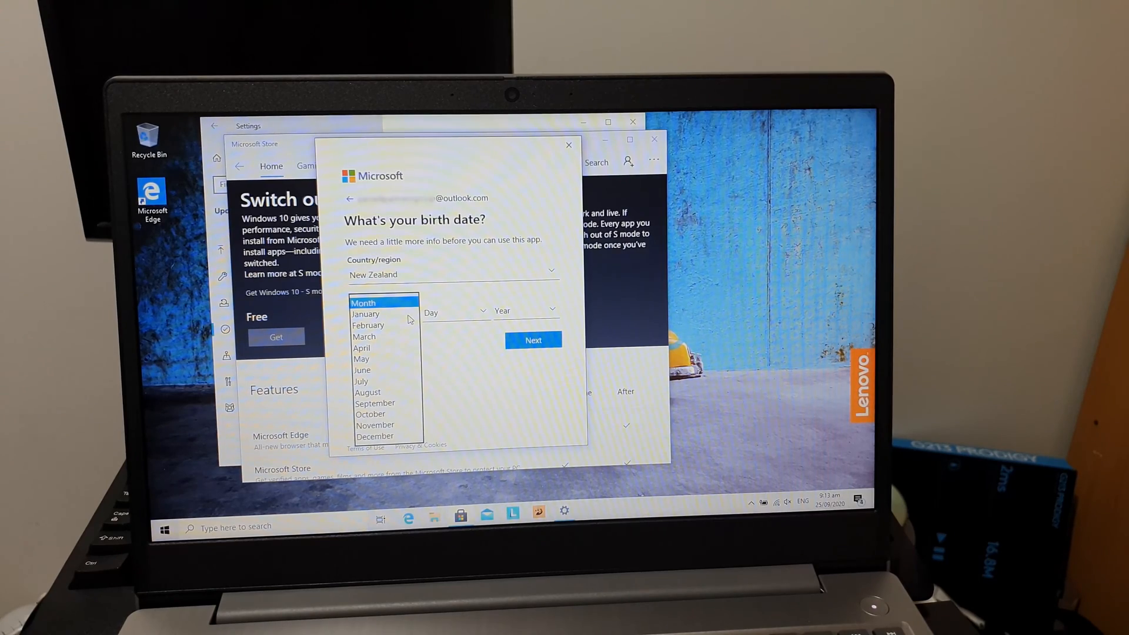
click(365, 314)
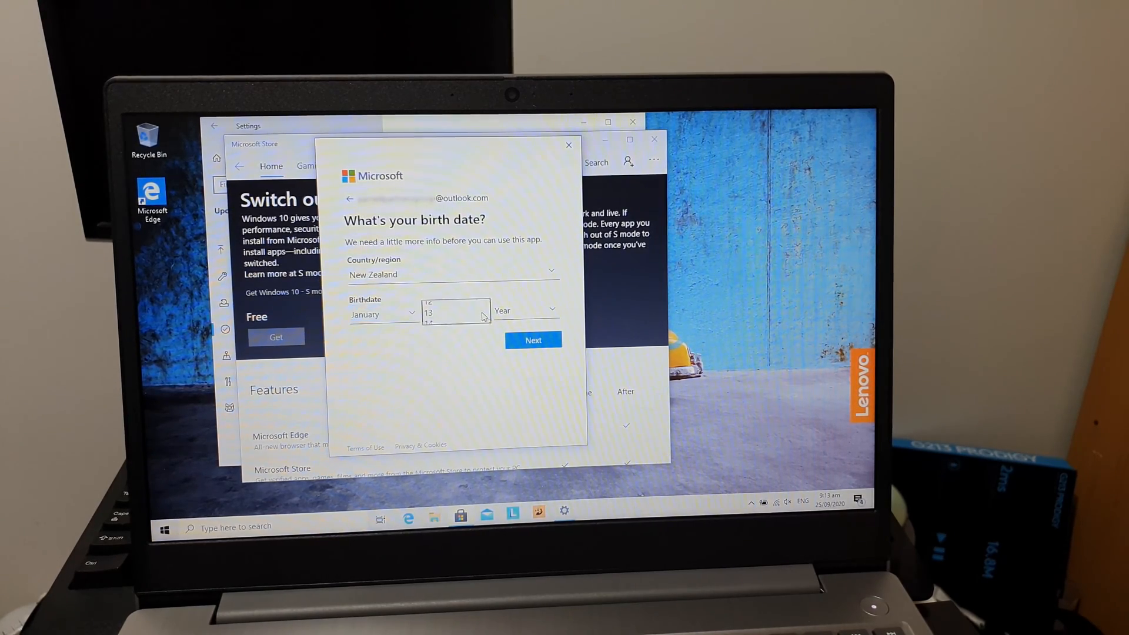
click(454, 312)
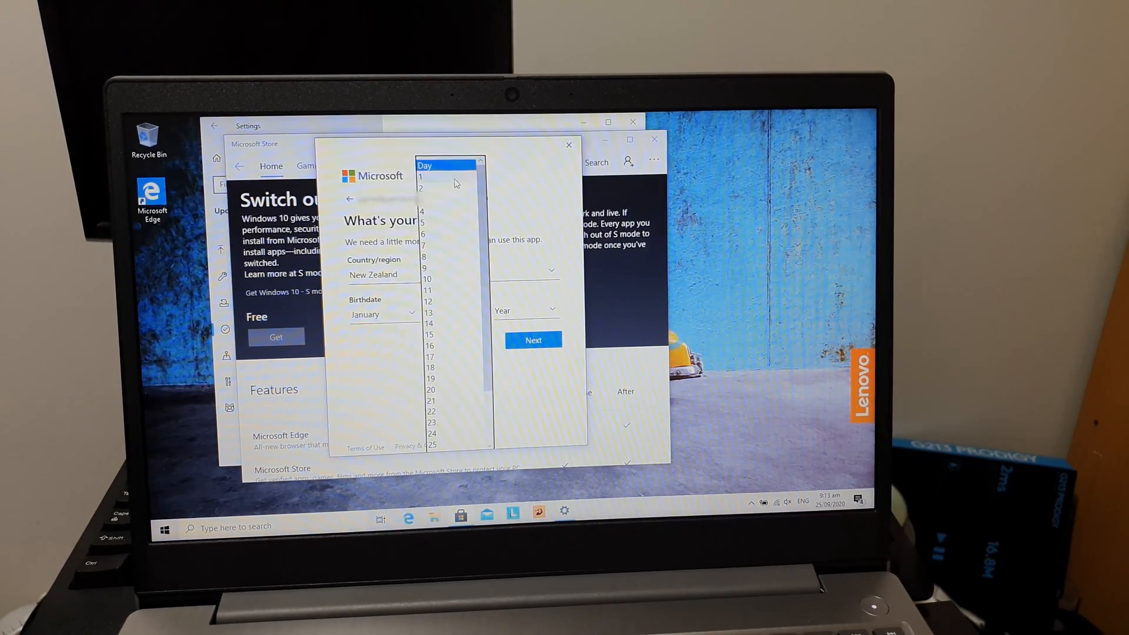
click(422, 178)
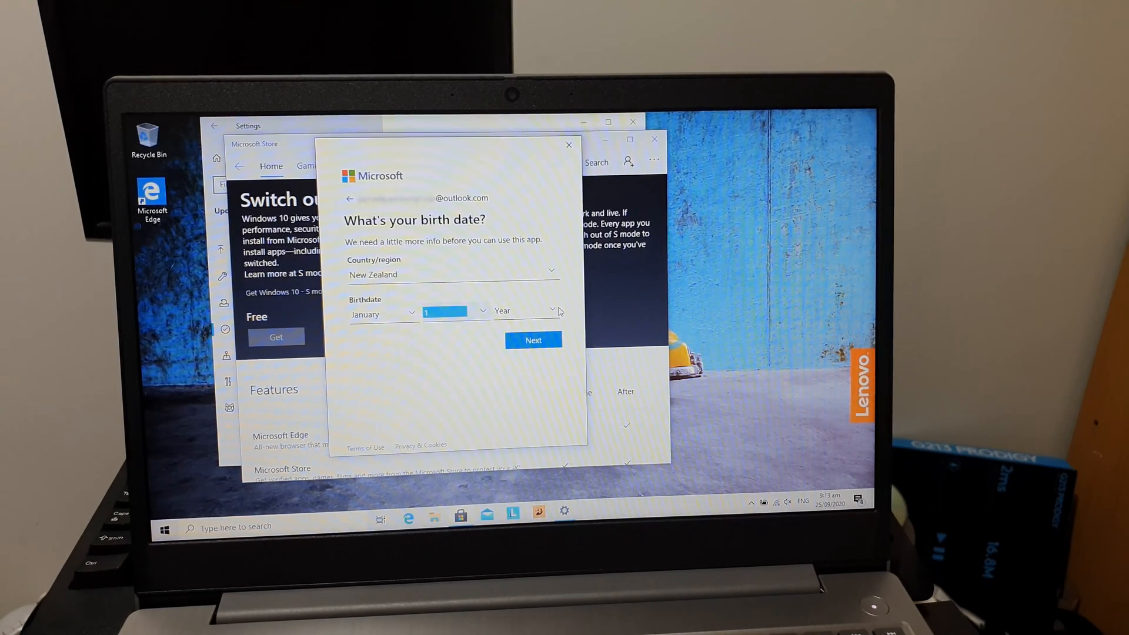
click(526, 310)
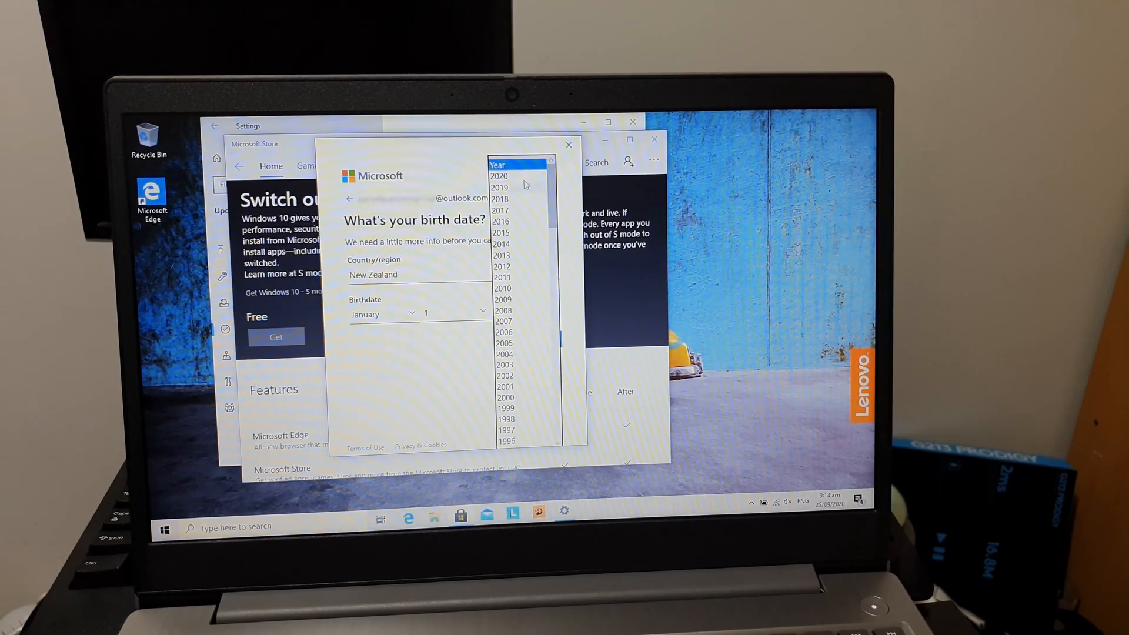
click(499, 175)
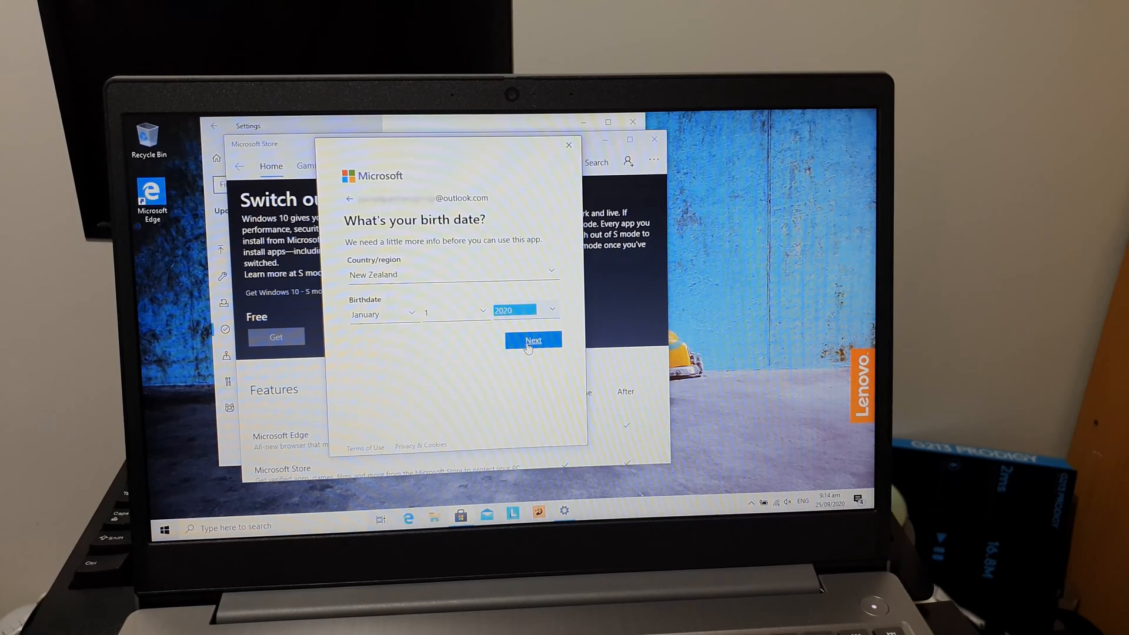
click(533, 340)
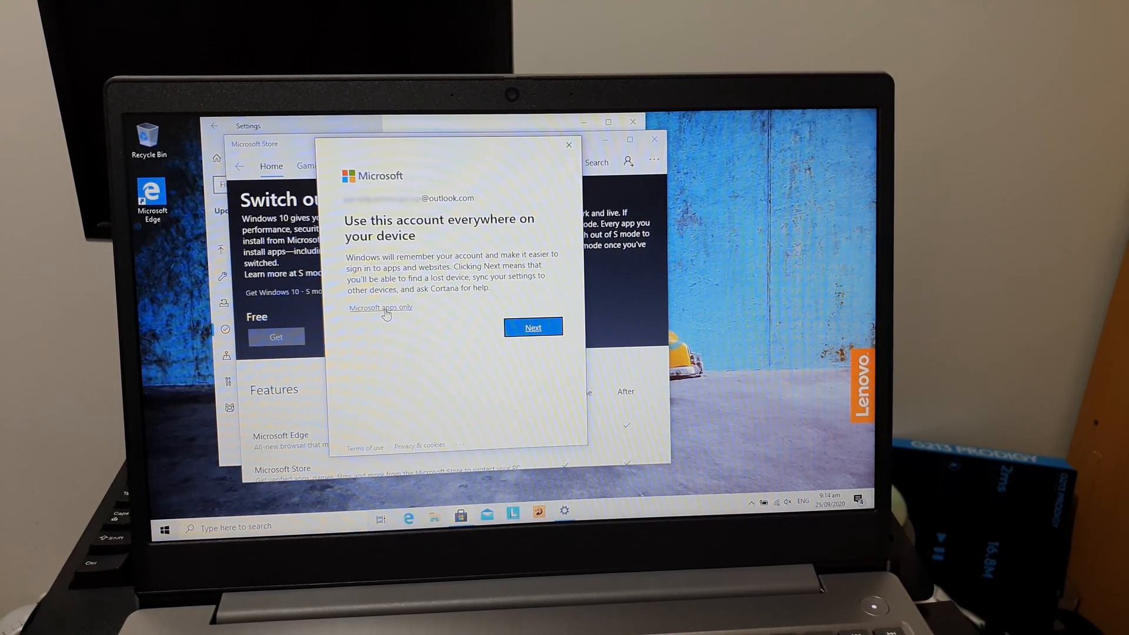
Use the account for Microsoft apps only and complete the switch out of S mode, retrying after the error
click(532, 327)
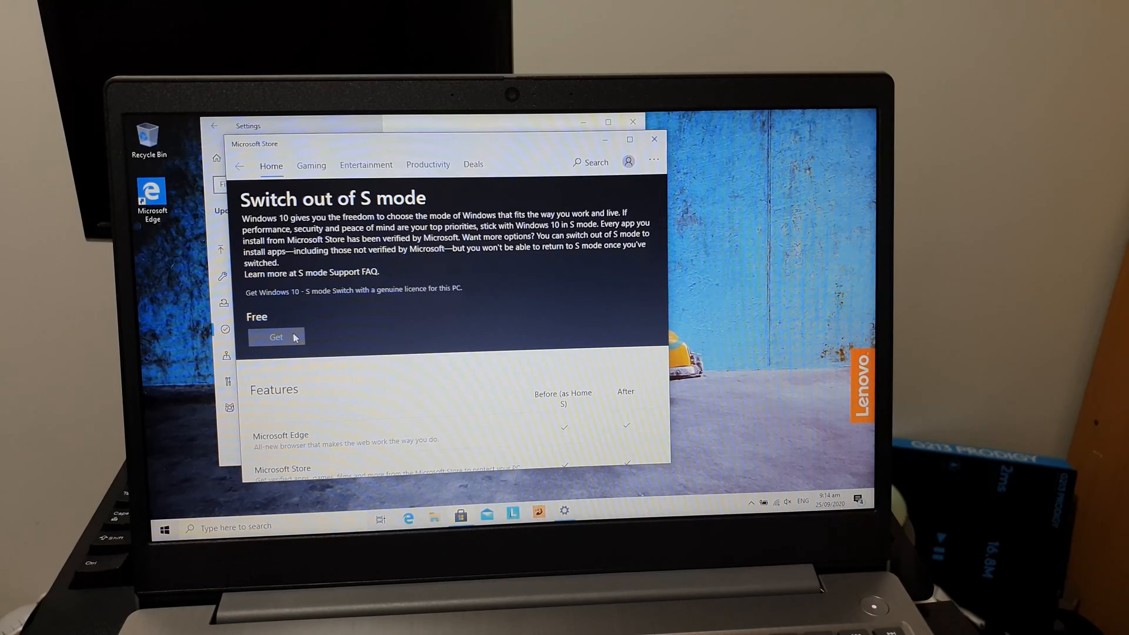
click(276, 337)
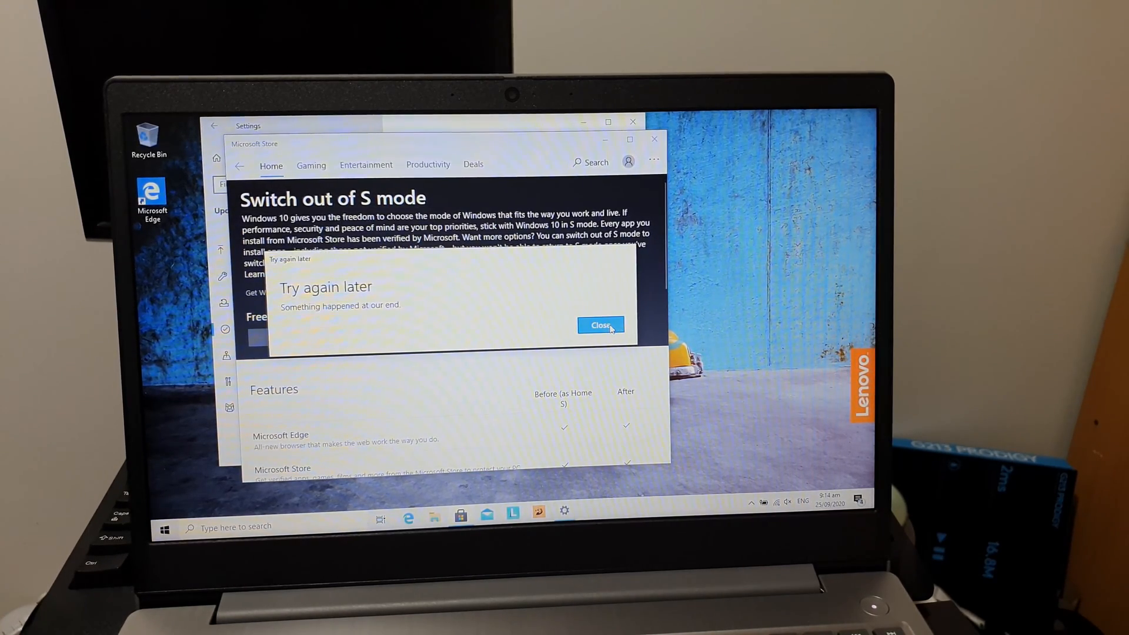
click(601, 325)
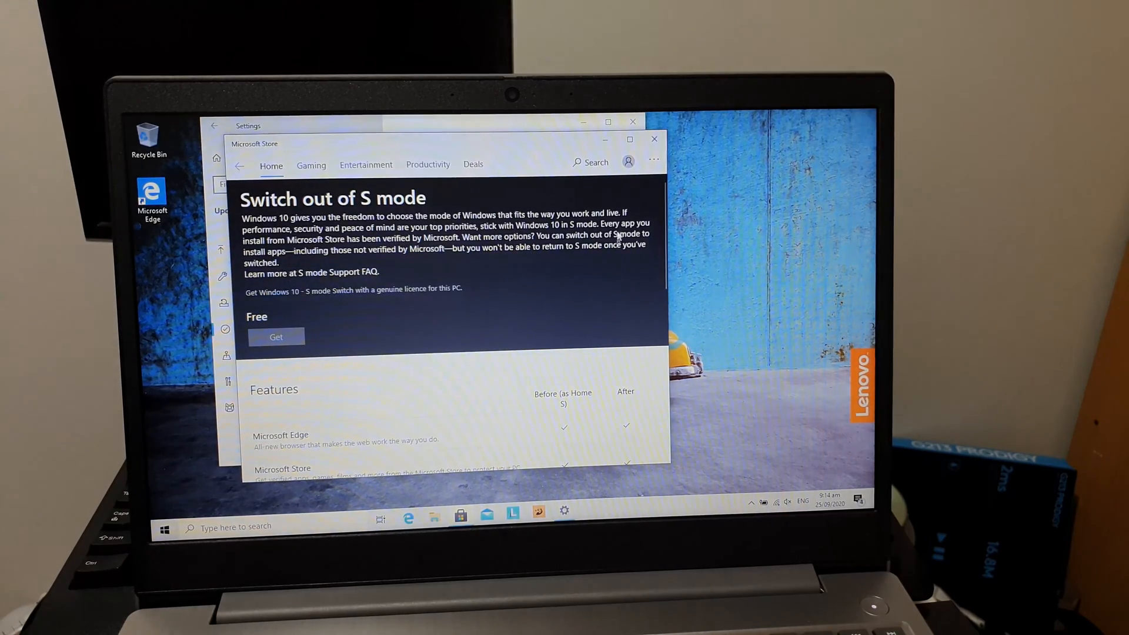
click(276, 336)
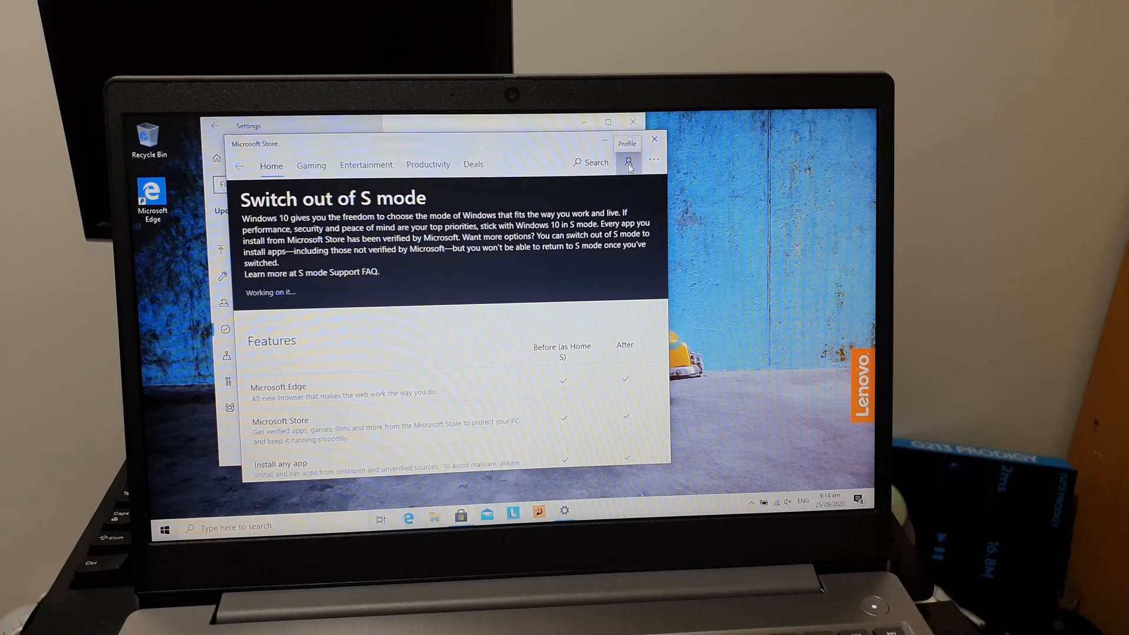
click(628, 163)
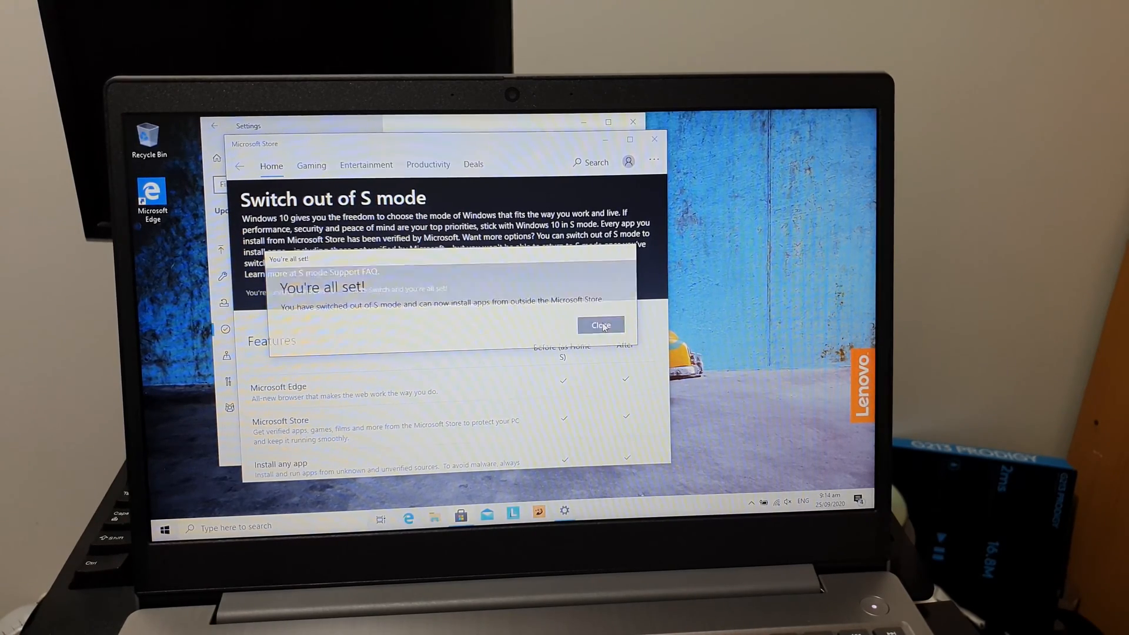
click(600, 325)
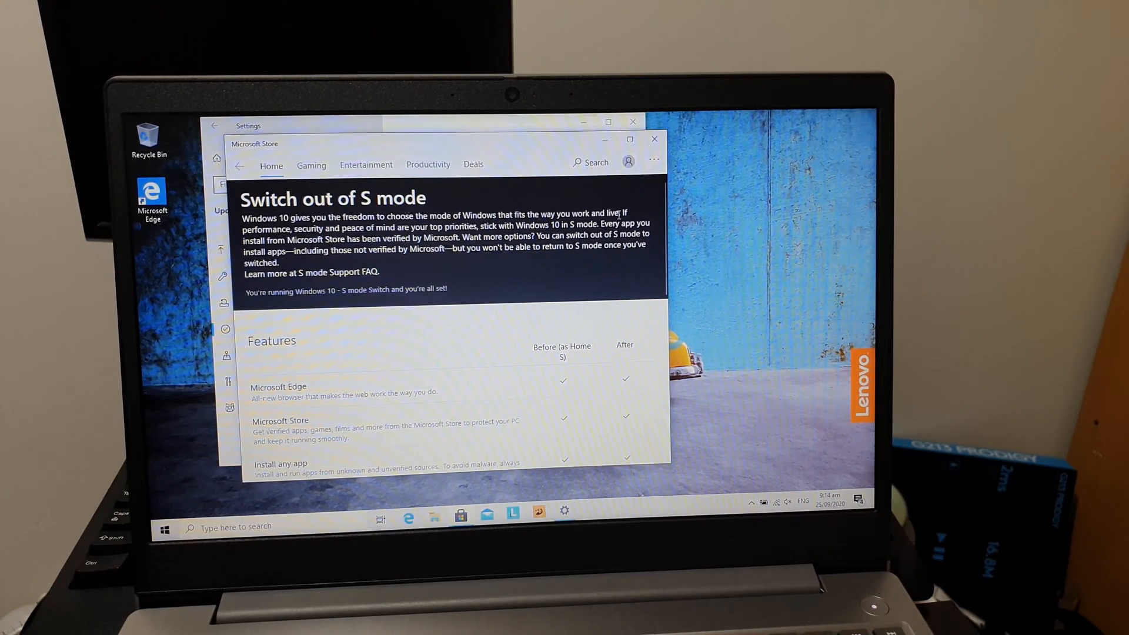
mouse_move(654, 139)
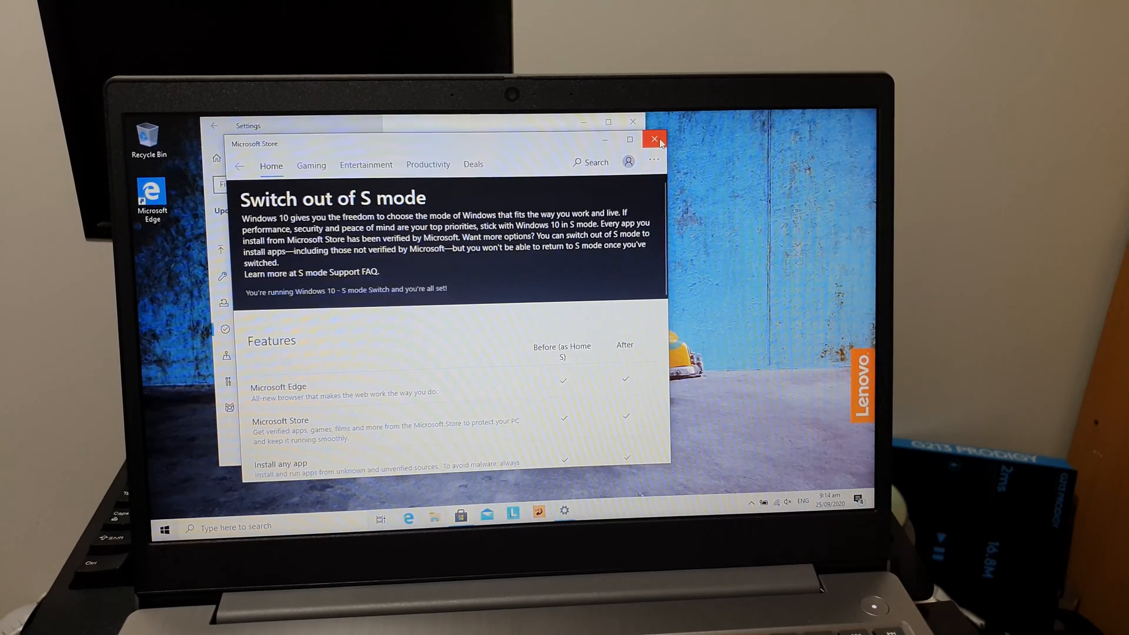
Close the Microsoft Store and Settings windows, returning to the desktop
click(654, 139)
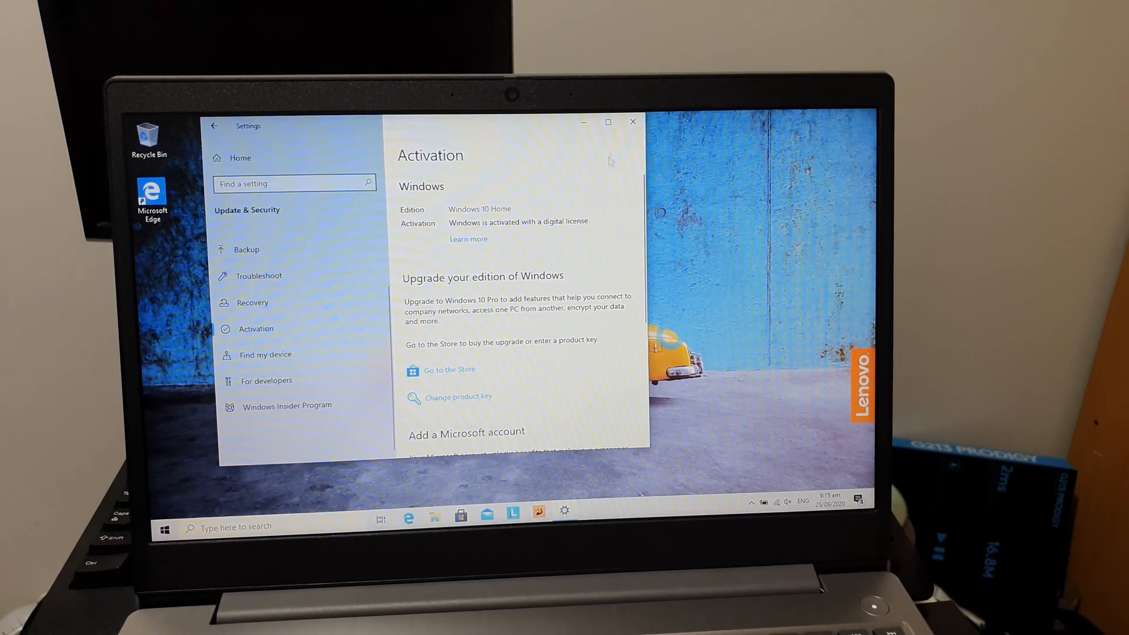
click(633, 121)
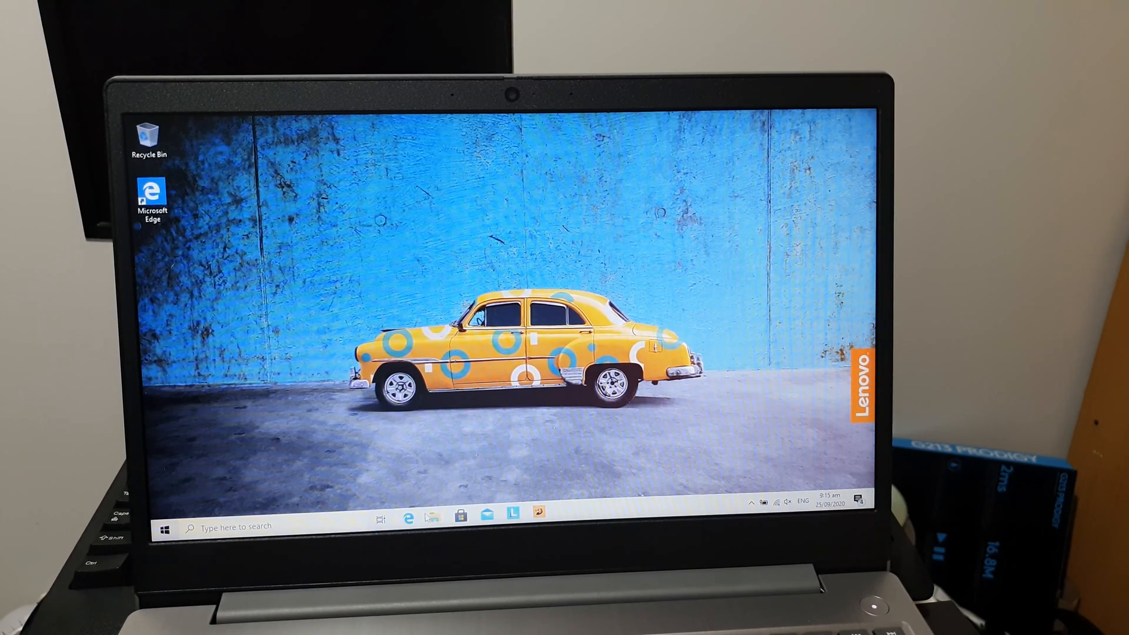
Launch TeamViewerQS from Downloads, allowing the UAC prompt, so its Allow Remote Control window appears
click(458, 517)
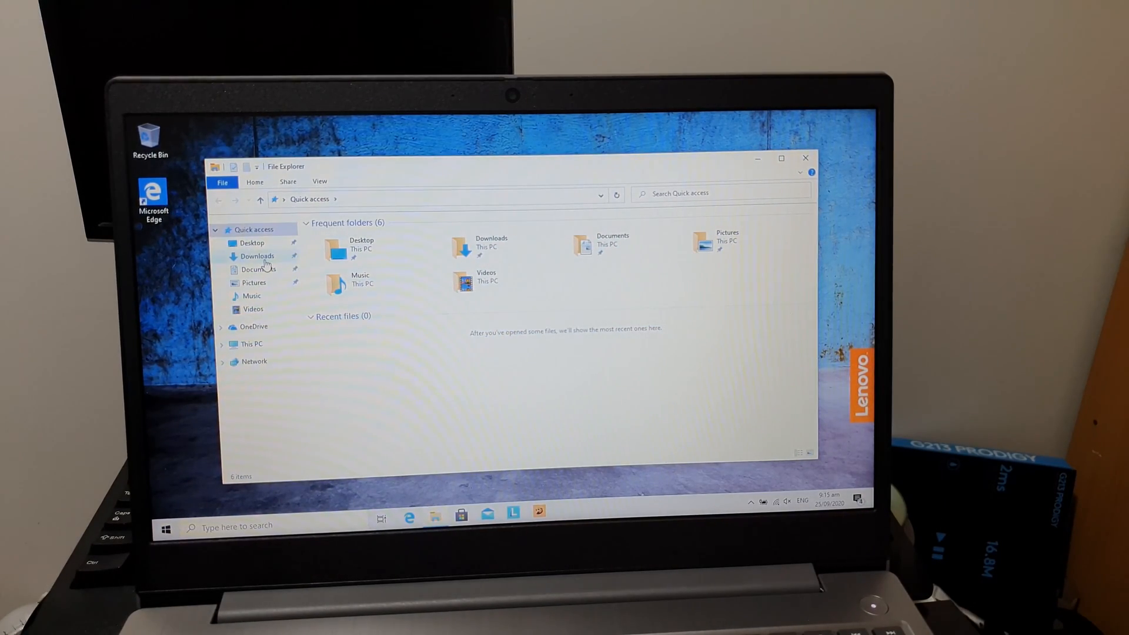
click(256, 256)
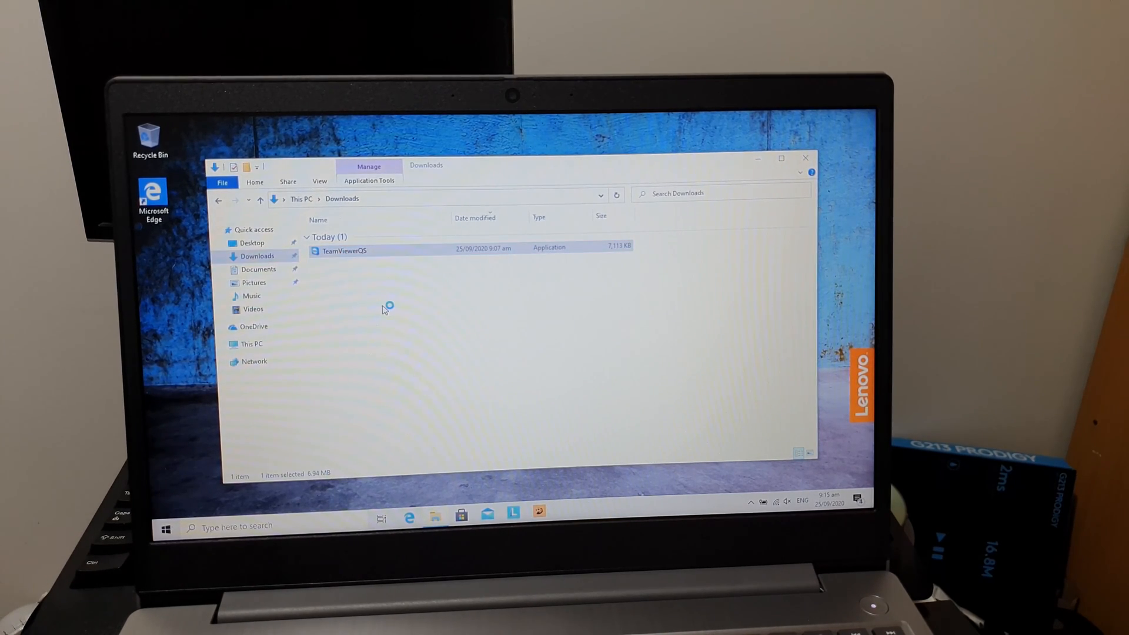
double_click(344, 250)
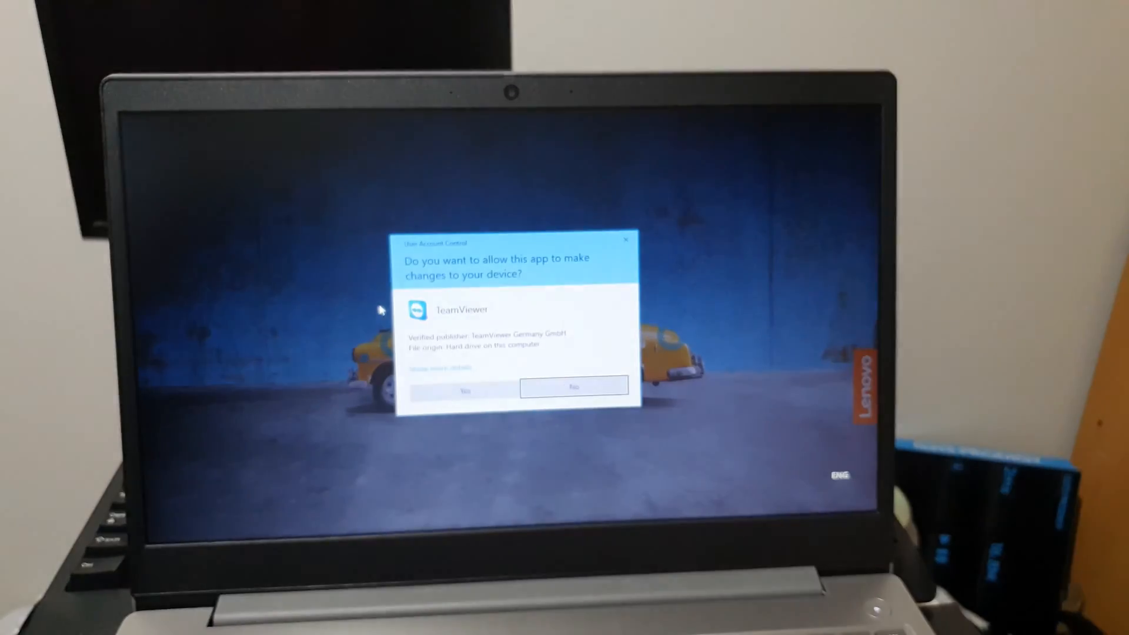
click(572, 388)
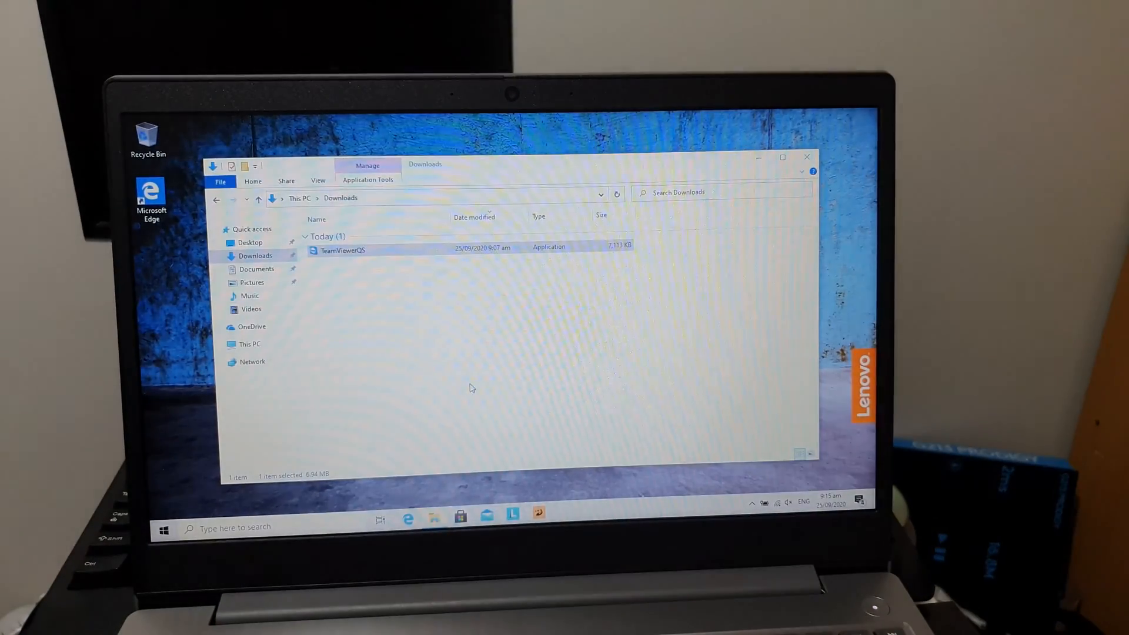
double_click(343, 250)
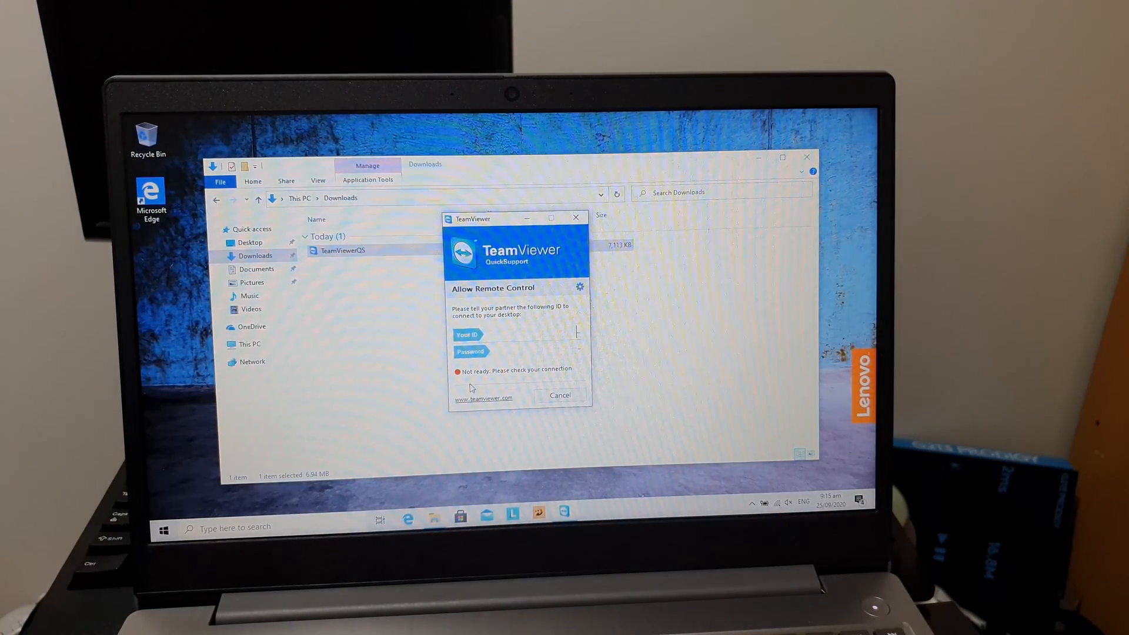